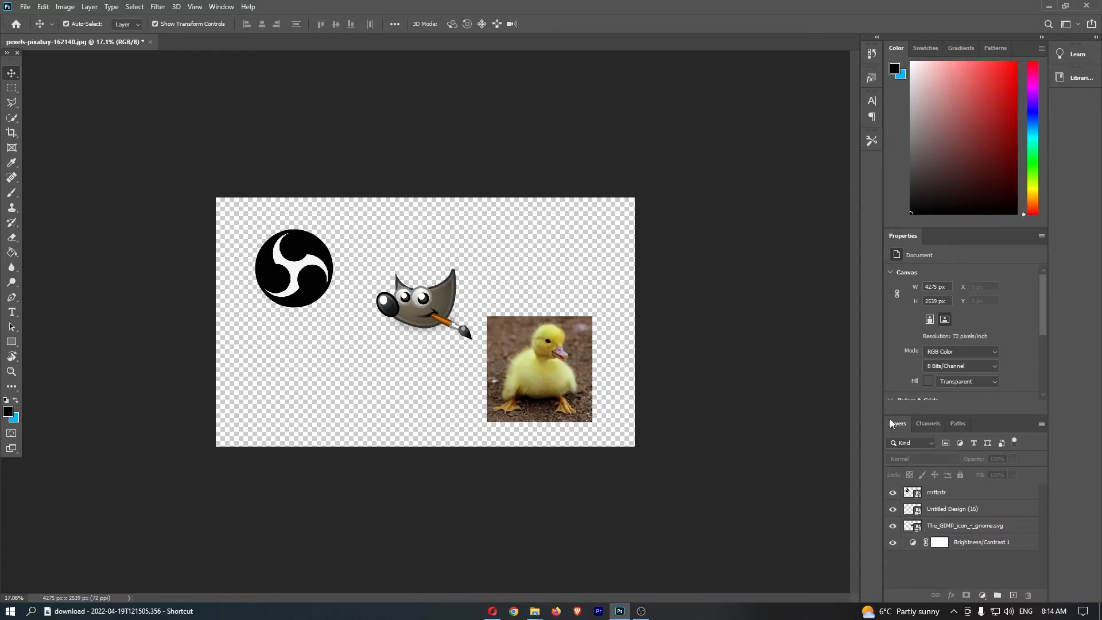
pyautogui.moveTo(964, 526)
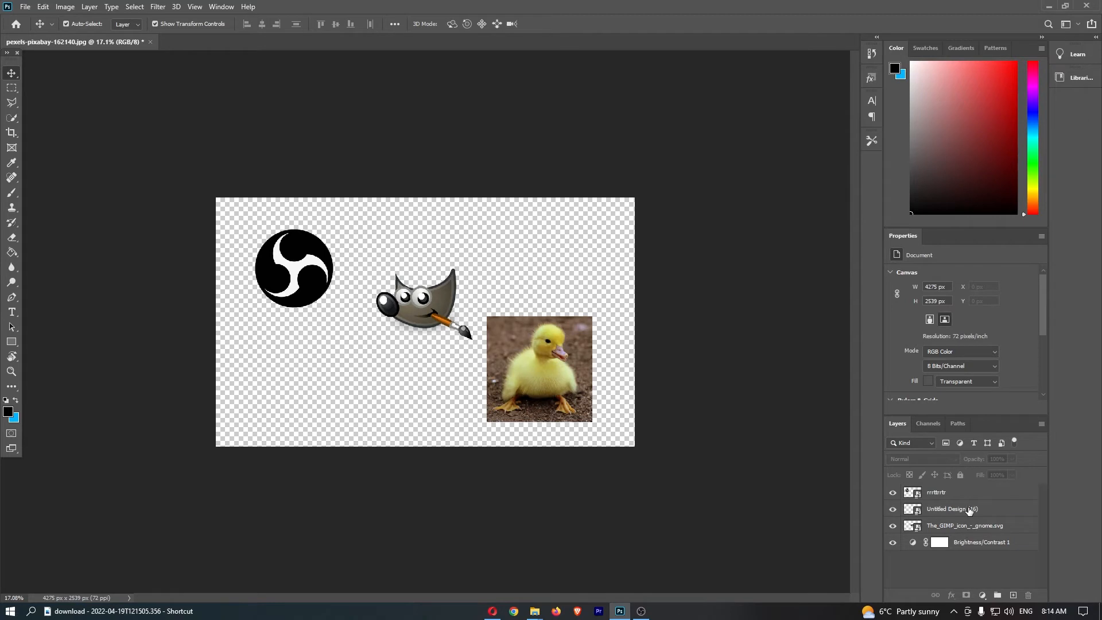
pyautogui.moveTo(964, 533)
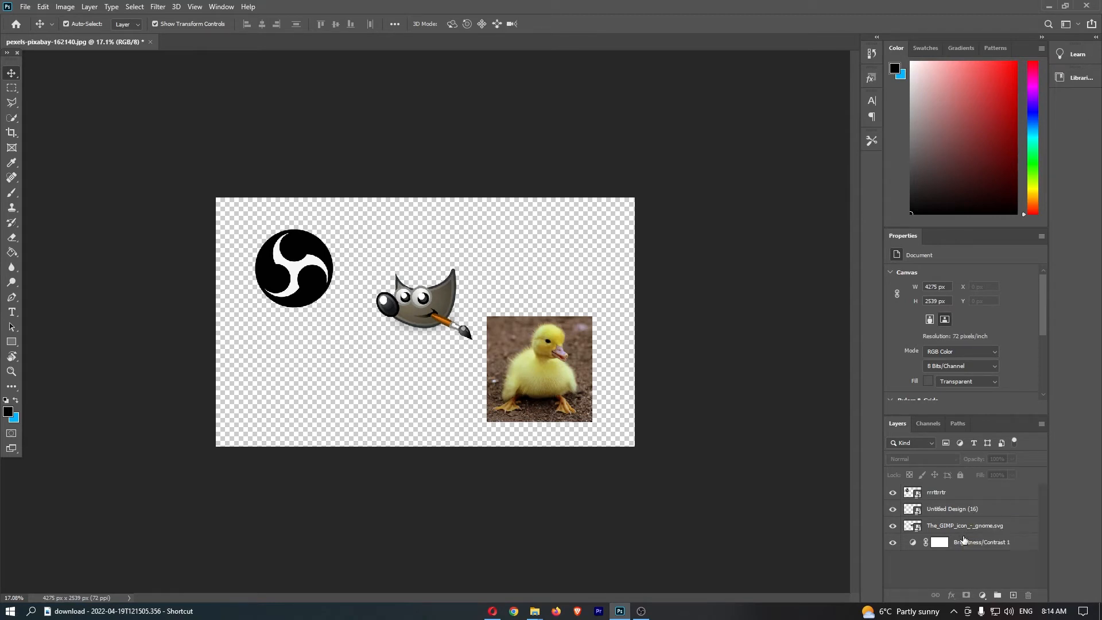
# Select the GIMP mascot layer and Shift-add the logo and duckling layers.
pyautogui.click(965, 524)
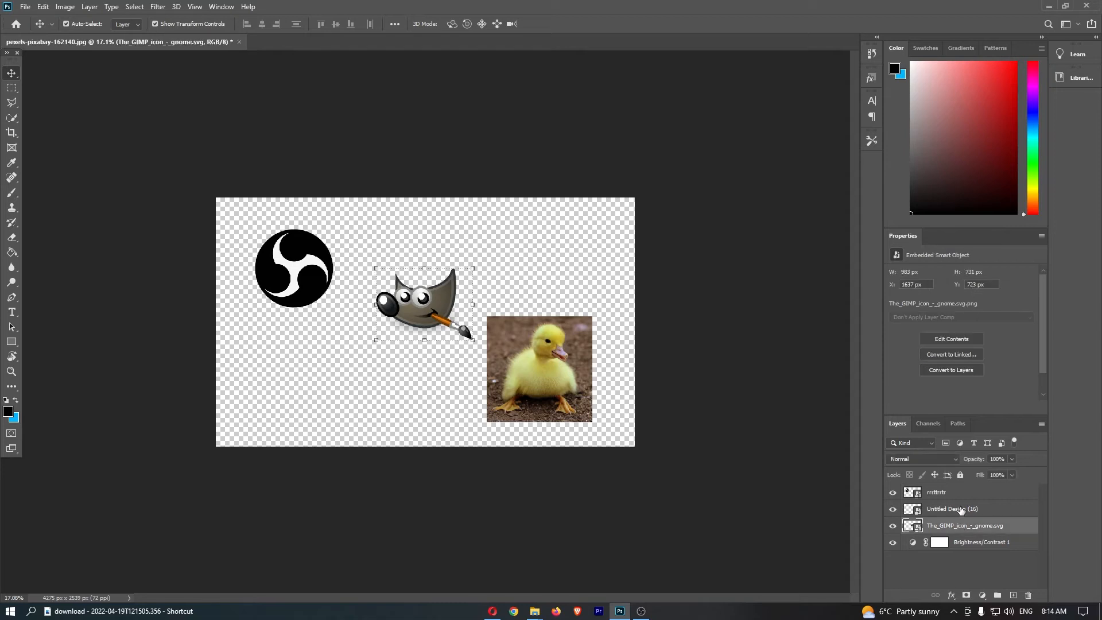
pyautogui.click(939, 492)
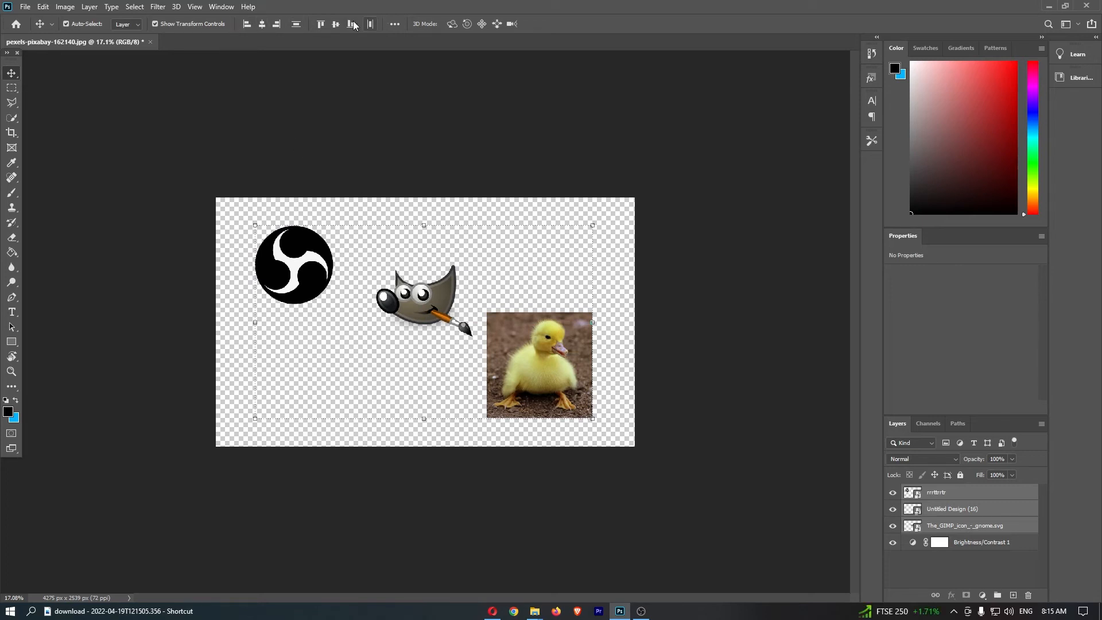
pyautogui.moveTo(246, 23)
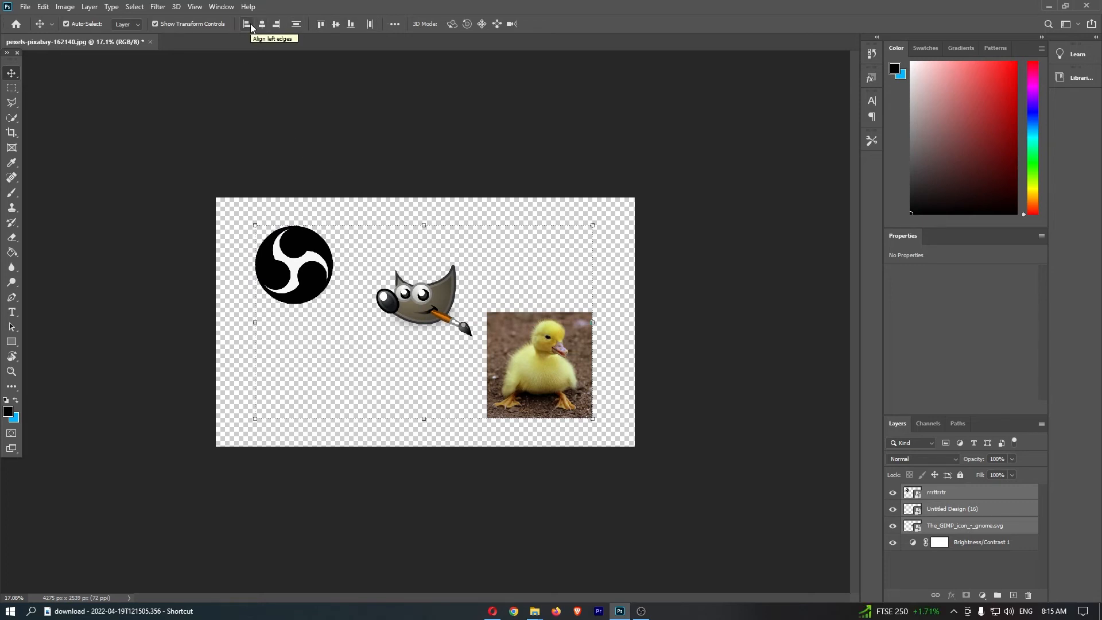
pyautogui.moveTo(260, 24)
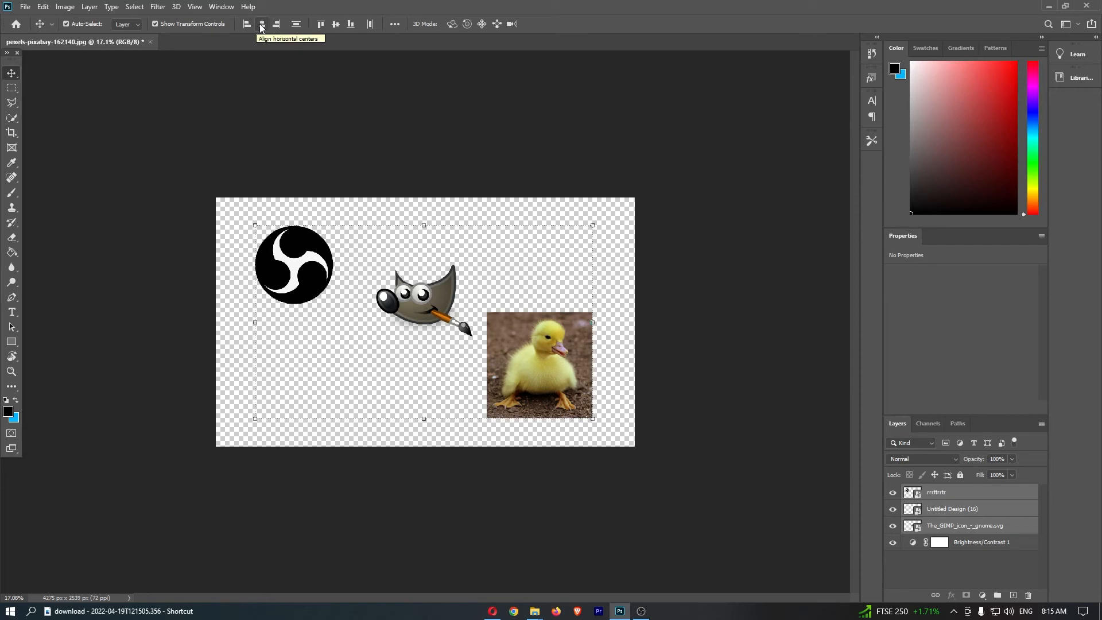
# Align the three selected images by their horizontal centers.
pyautogui.click(260, 23)
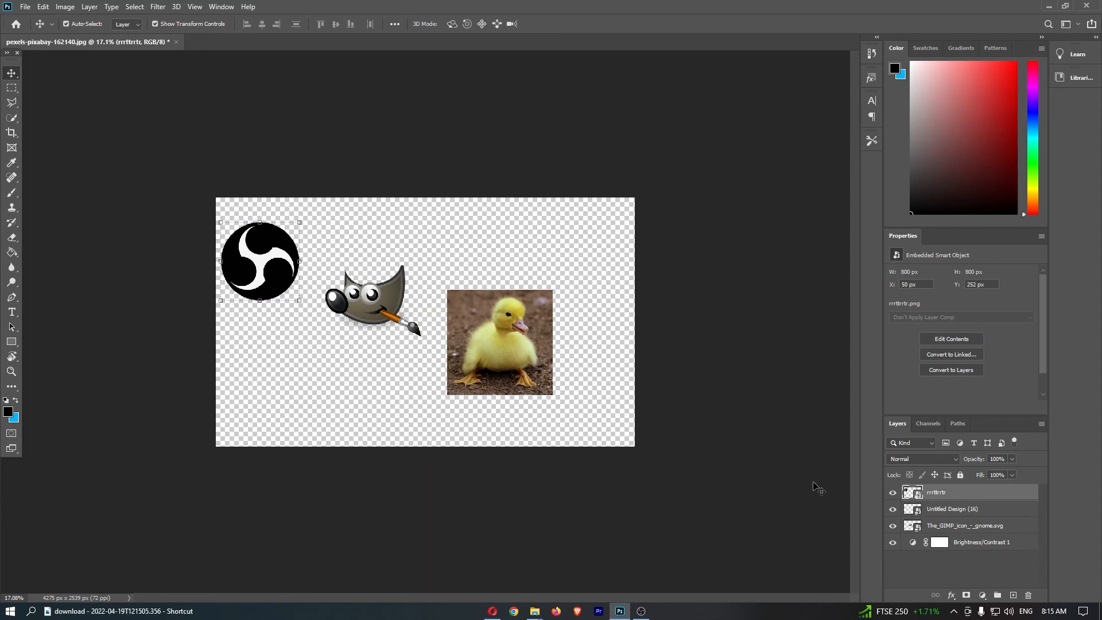
# Reselect the three layers and align horizontal and vertical centers into one stack.
pyautogui.click(953, 509)
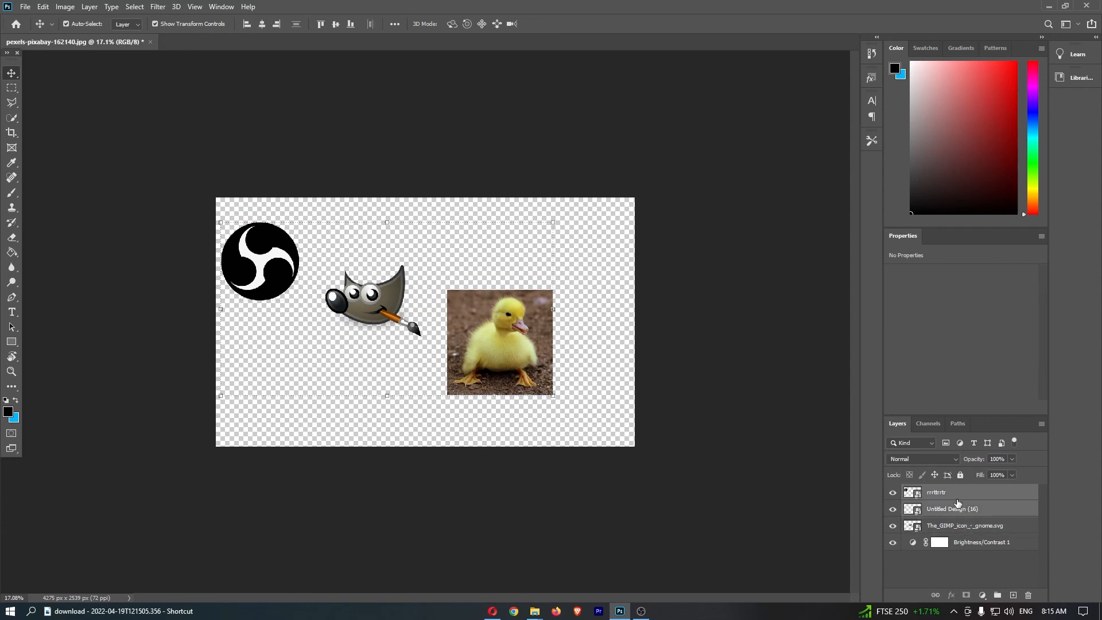
pyautogui.click(262, 23)
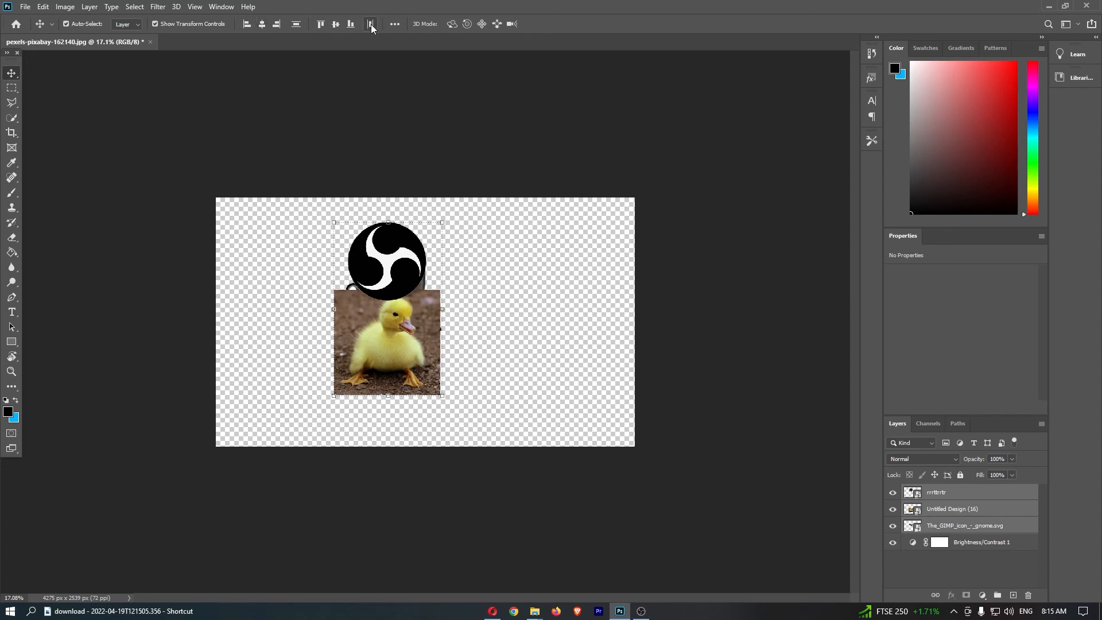
pyautogui.click(320, 24)
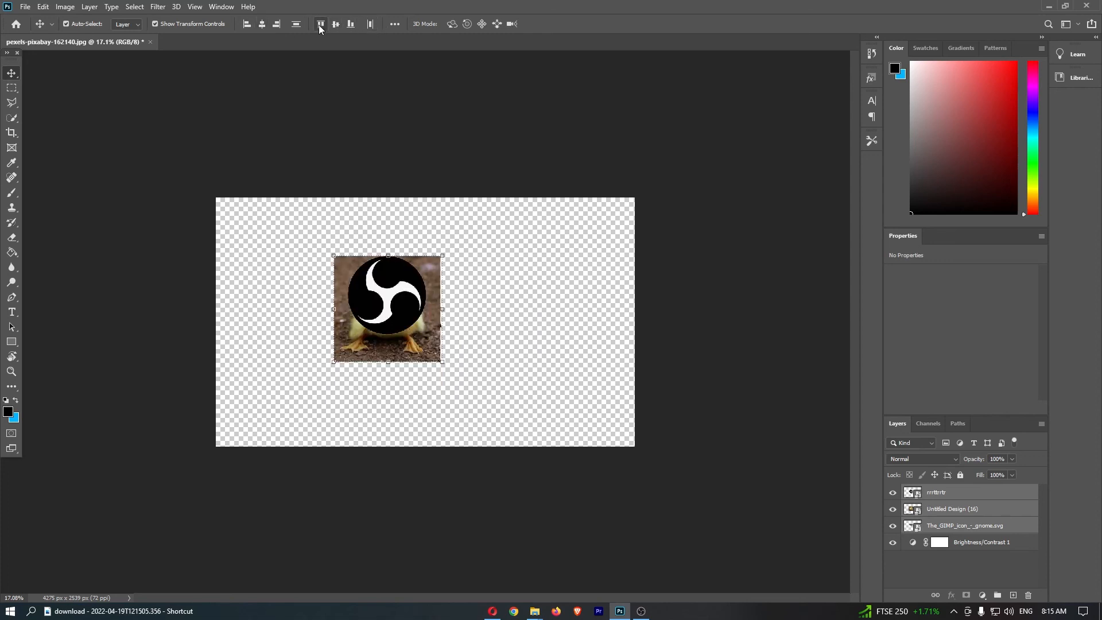